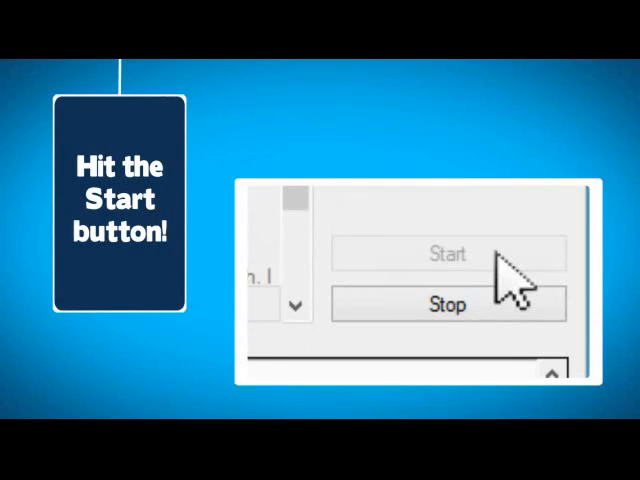
# - Begin a new campaign of type 'Search by business type/location'
pyautogui.click(448, 254)
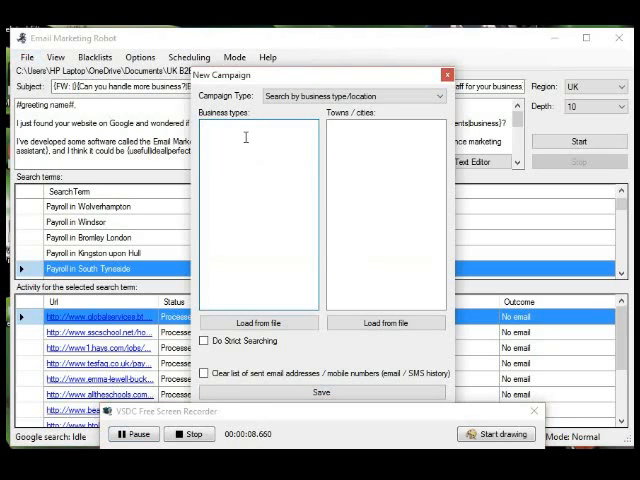
# - List business types accountant, solicitor, mortgage broker and towns London, Birmingham, Sheffield
pyautogui.write('accountant')
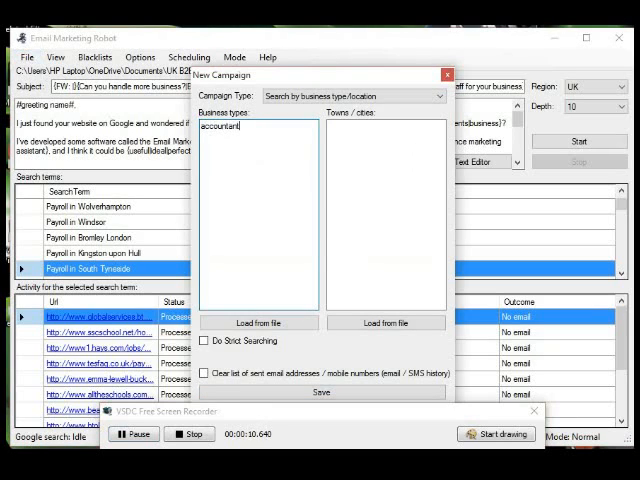
pyautogui.write('solicitor')
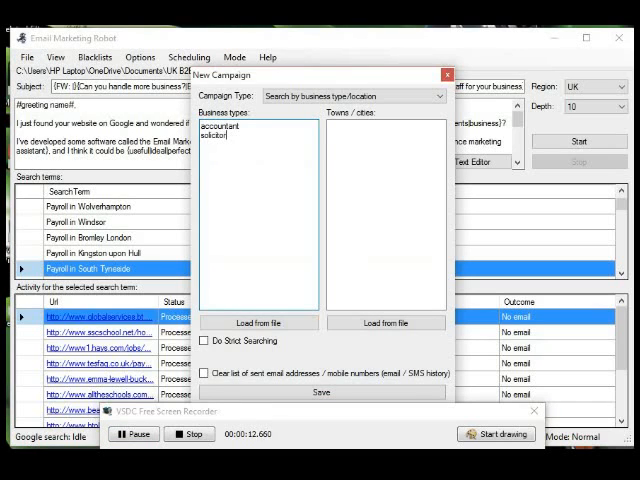
pyautogui.write('mortgage broker')
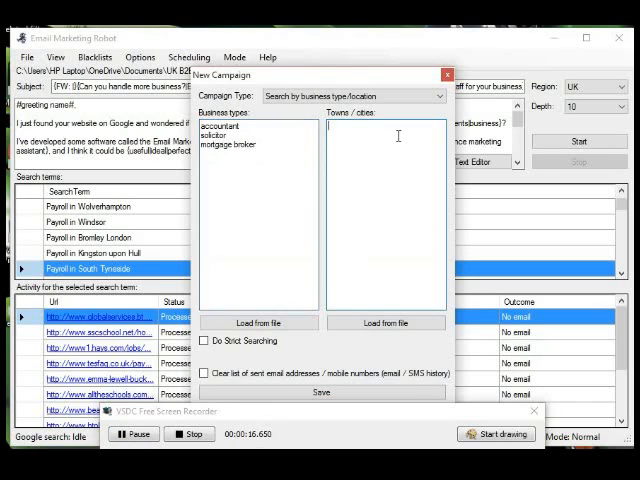
pyautogui.write('London')
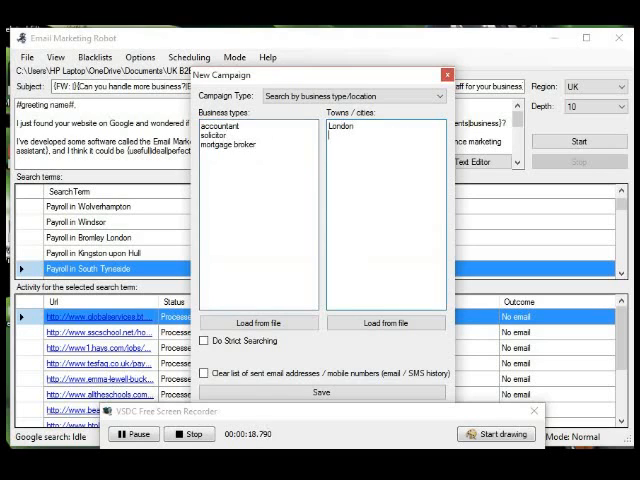
pyautogui.write('Birmingham')
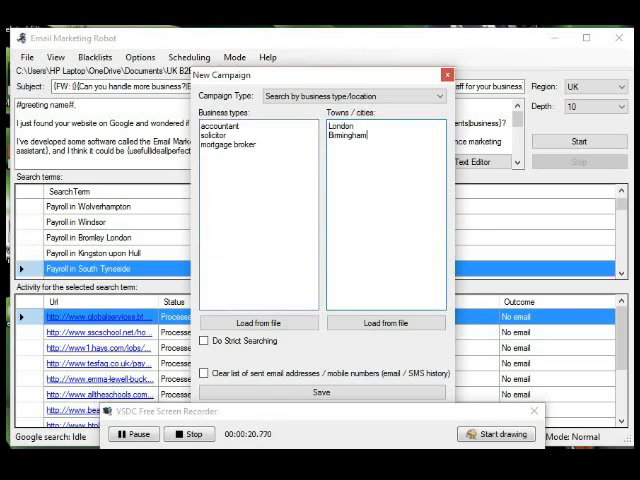
pyautogui.write('Sheff')
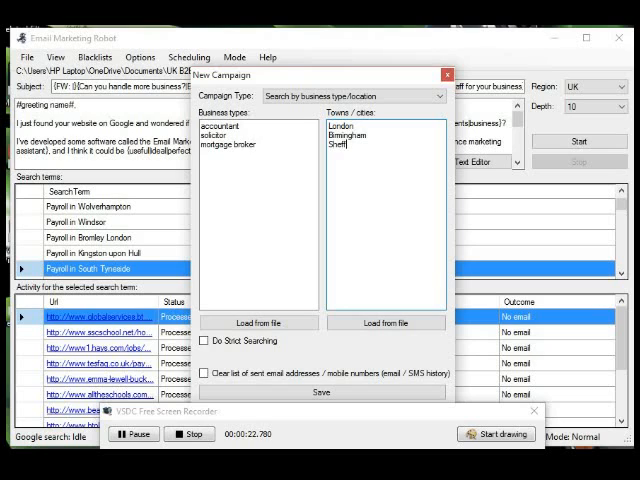
pyautogui.write('ield')
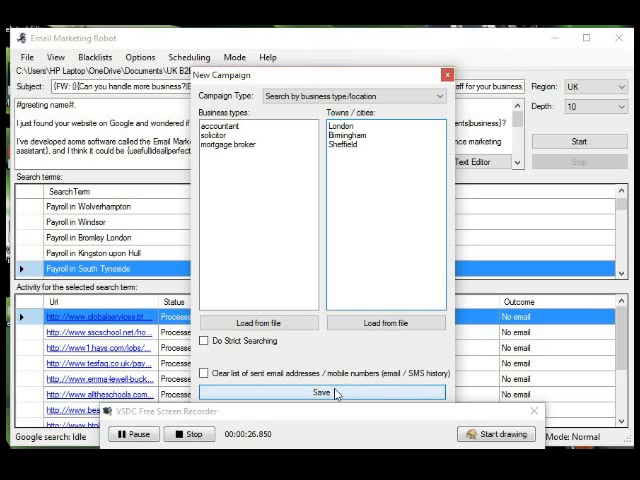
# - Save the lists and name the campaign file Test
pyautogui.click(312, 392)
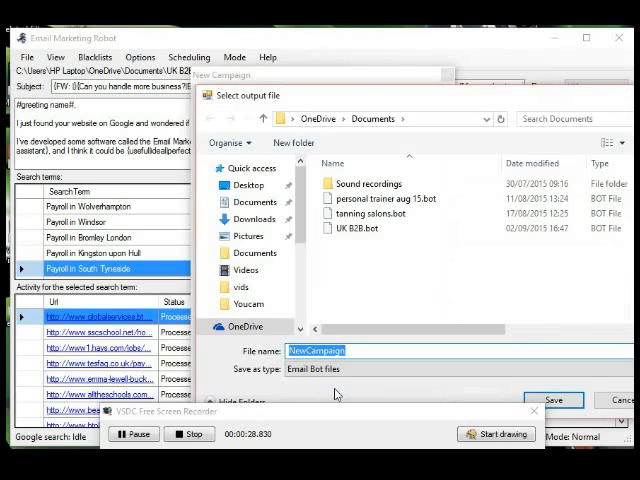
pyautogui.write('Test')
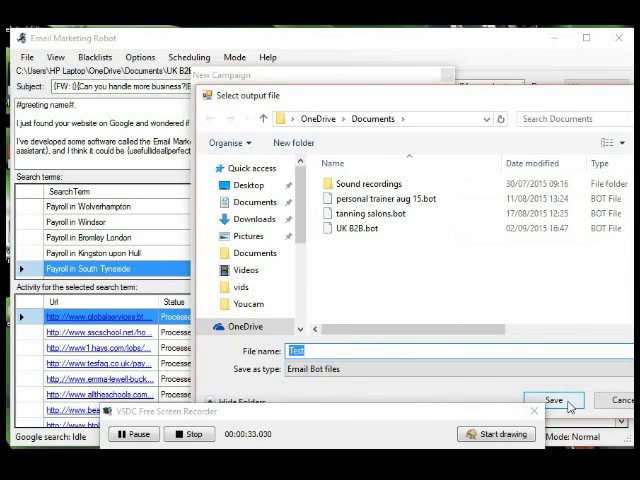
# - Save the Test campaign, set subject 'Test subject' and begin the personalised body 'I see yo...'
pyautogui.click(558, 400)
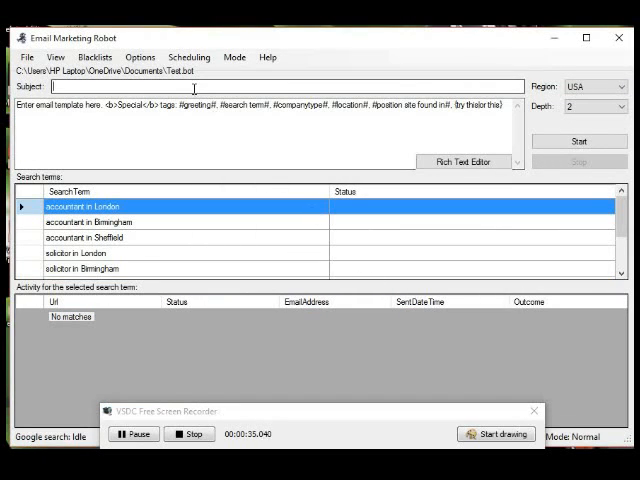
pyautogui.write('Test')
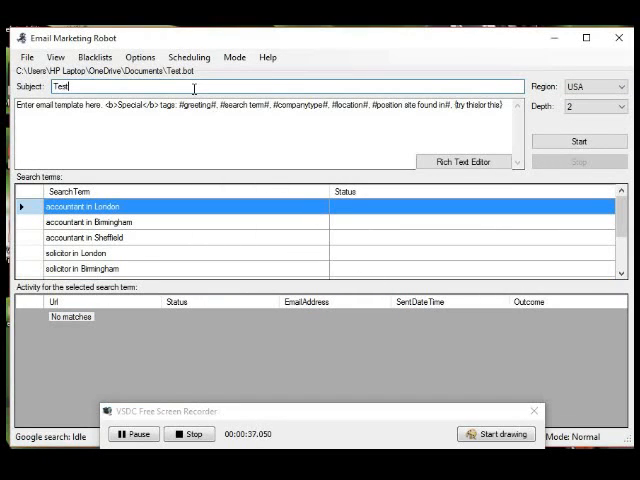
pyautogui.write('subject')
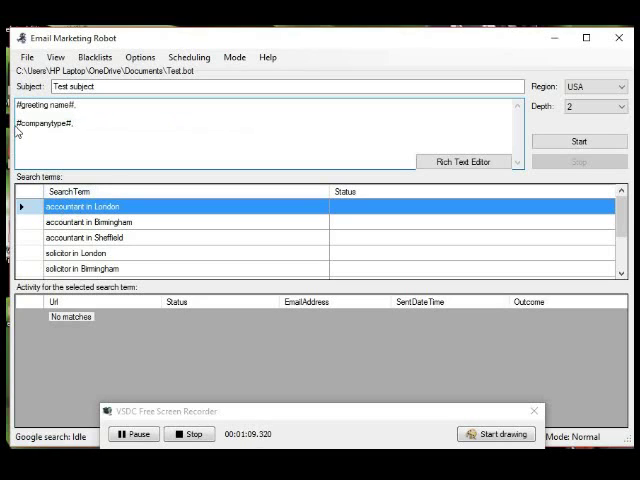
pyautogui.write('I see you an a')
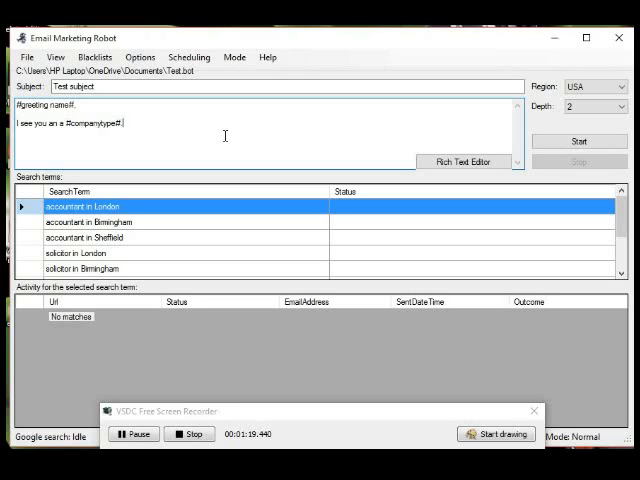
pyautogui.moveTo(296, 102)
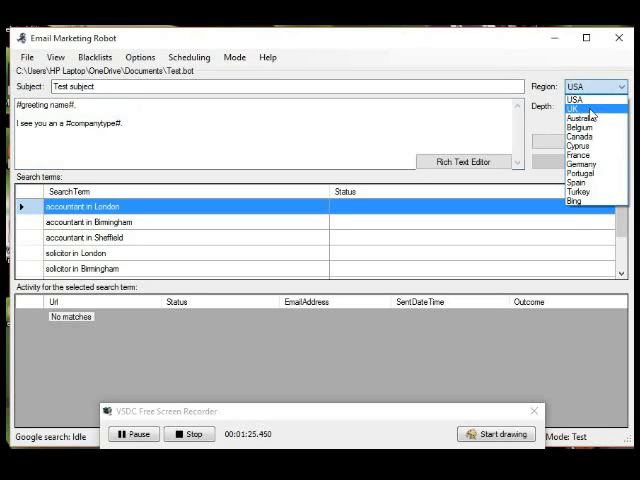
# - Set the search region to UK and the search depth to 10
pyautogui.click(580, 108)
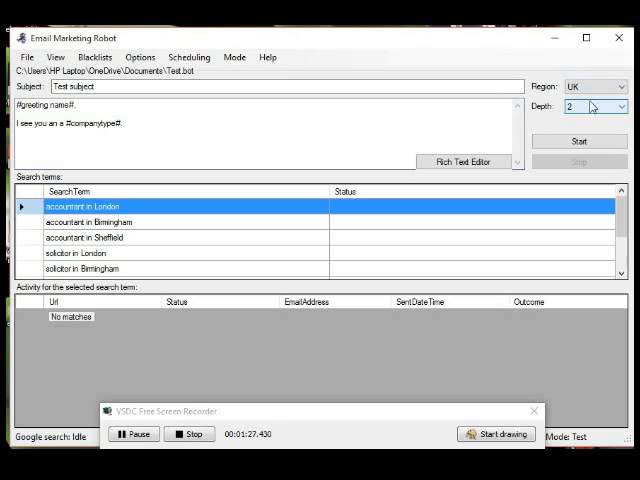
pyautogui.click(632, 108)
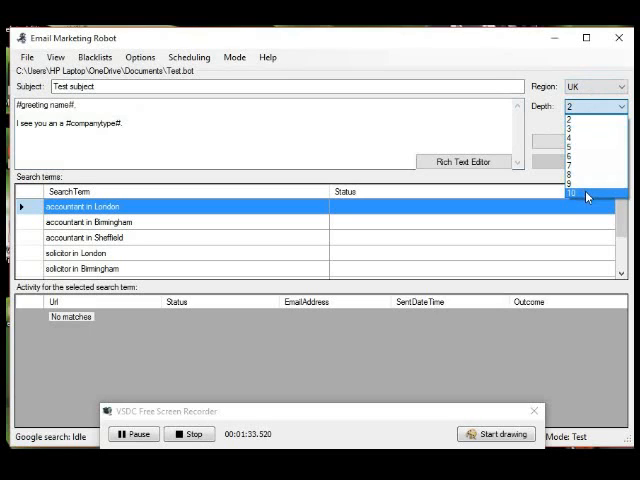
pyautogui.click(584, 196)
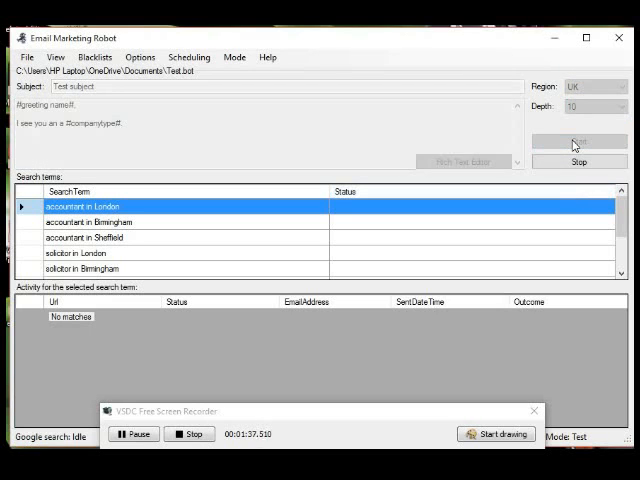
# - Run the London accountant search and review the collected email addresses as they arrive
pyautogui.click(578, 140)
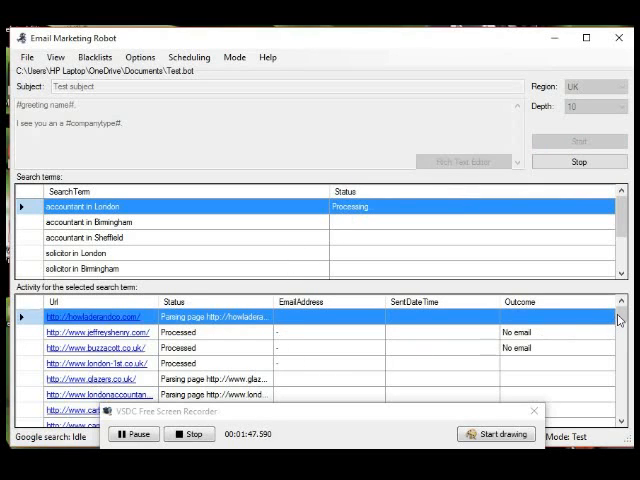
pyautogui.scroll(-3)
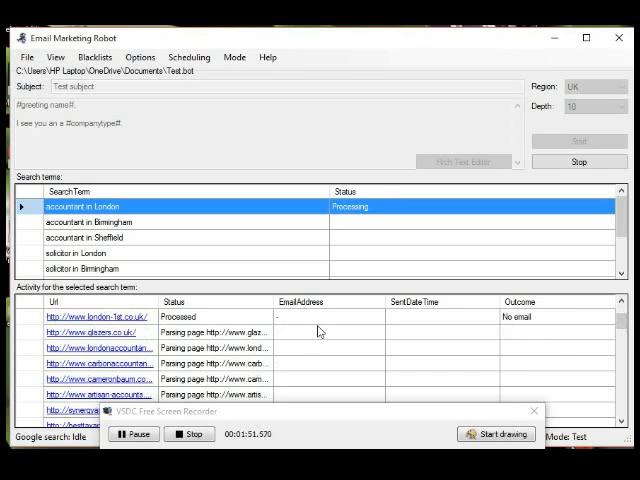
pyautogui.moveTo(388, 324)
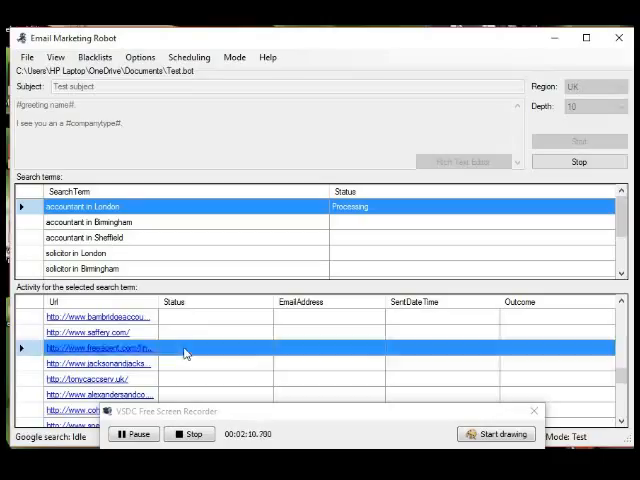
pyautogui.rightClick(184, 348)
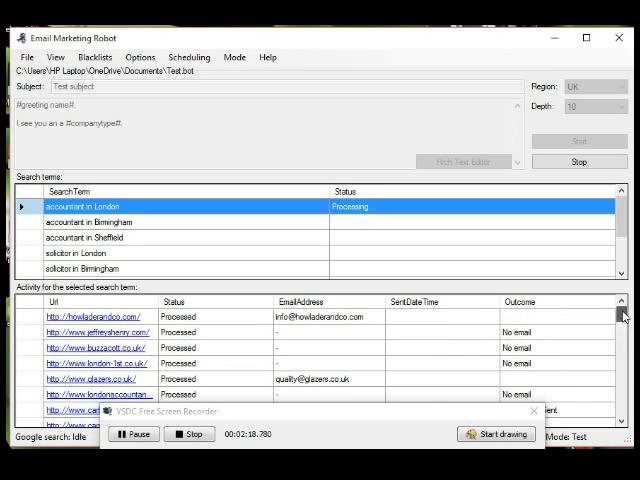
pyautogui.scroll(-3)
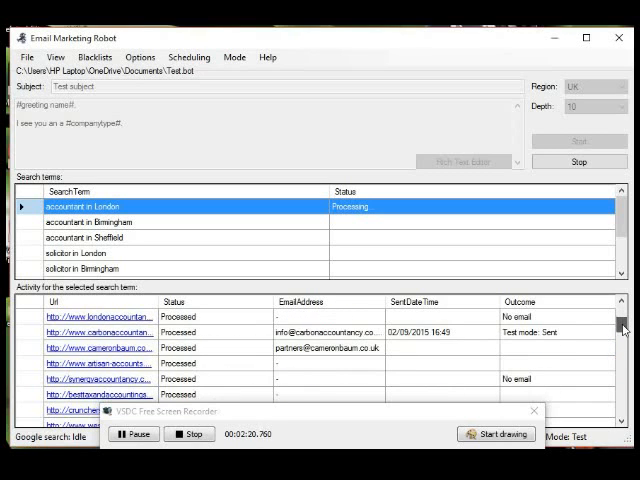
pyautogui.scroll(-3)
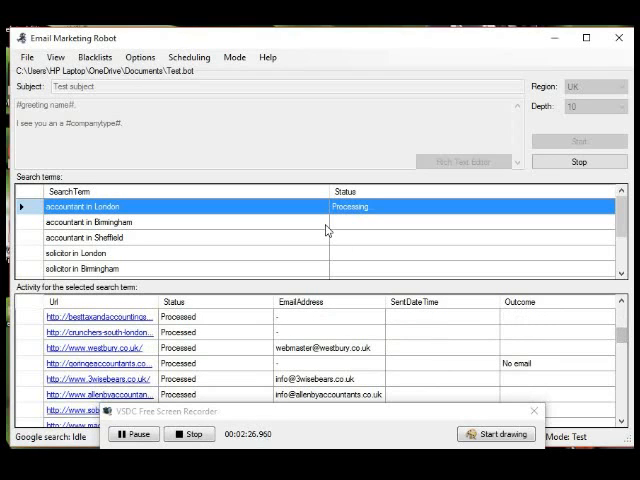
# - Stop the running search
pyautogui.click(578, 160)
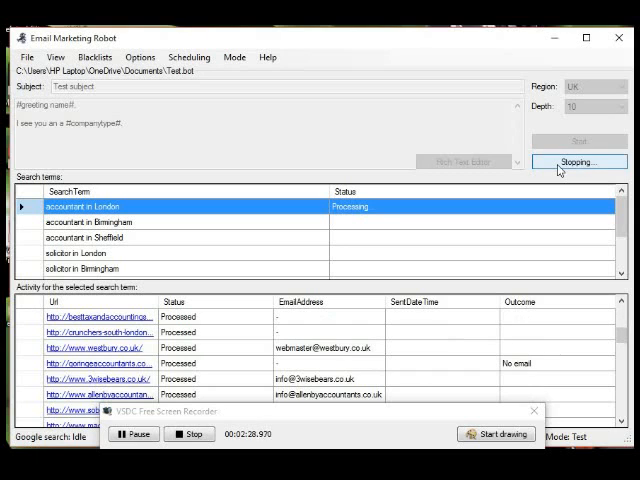
pyautogui.click(578, 160)
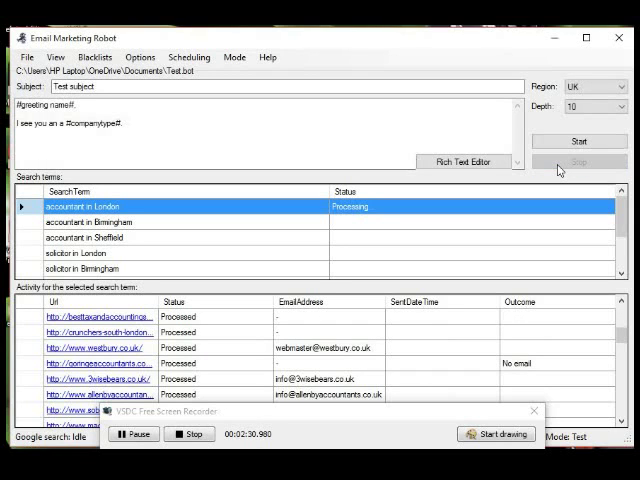